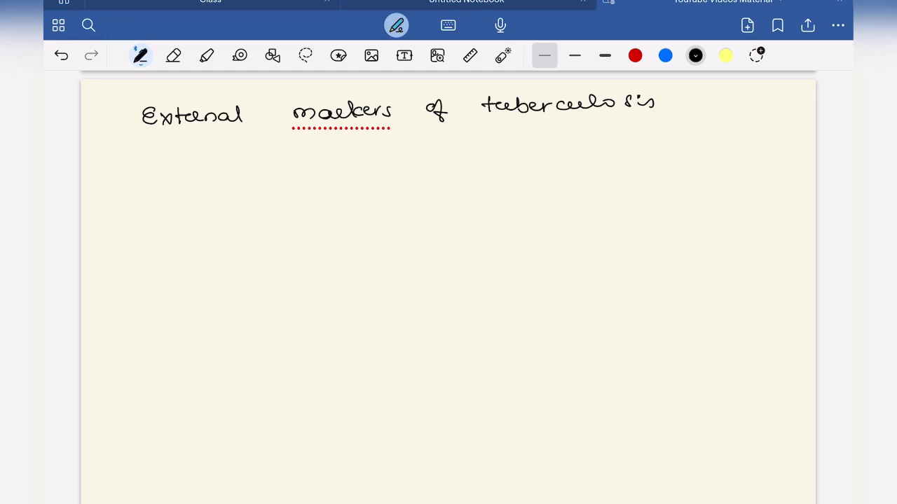
- Erase the stray stroke under the heading and return to ink to begin writing Tinea
left_click_drag(333, 147, 334, 165)
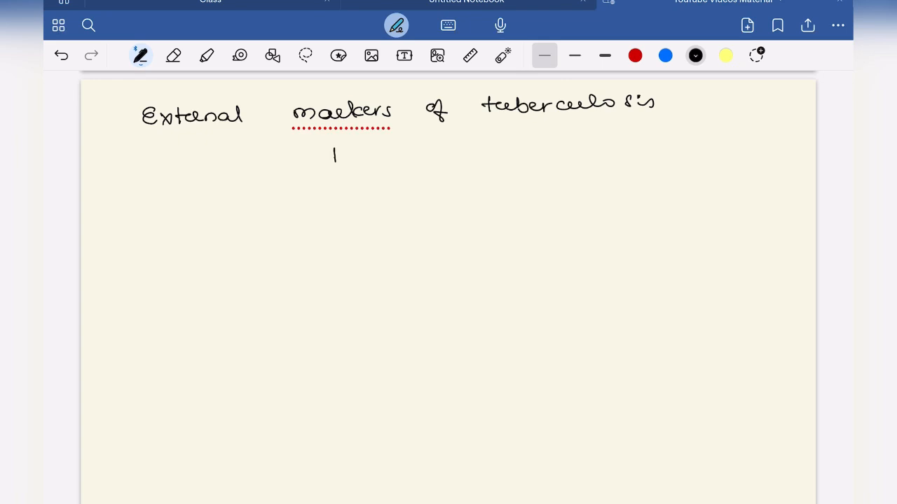
left_click(173, 56)
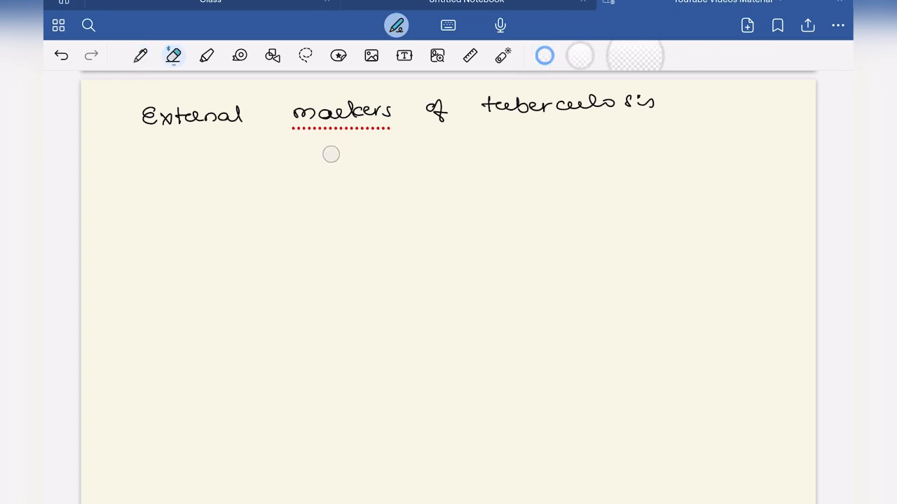
left_click(141, 55)
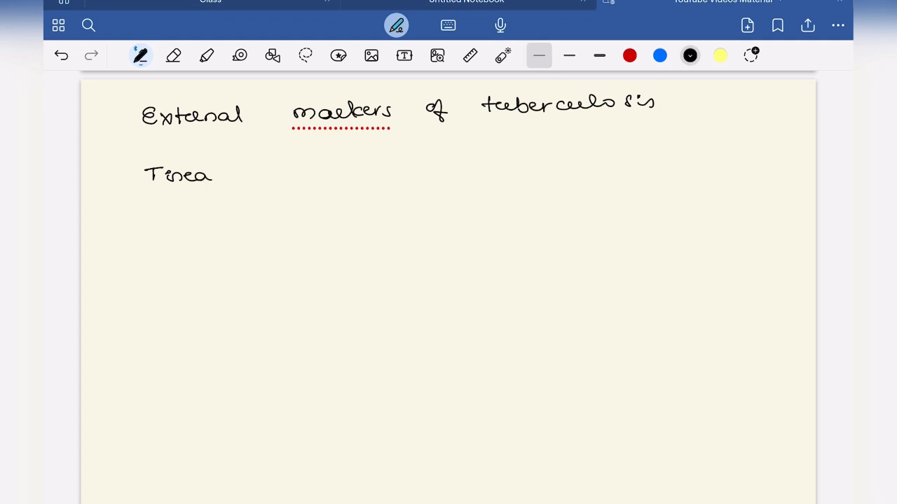
- Write the bulleted entries Tinea versicolor and Uveitis
left_click_drag(224, 174, 302, 174)
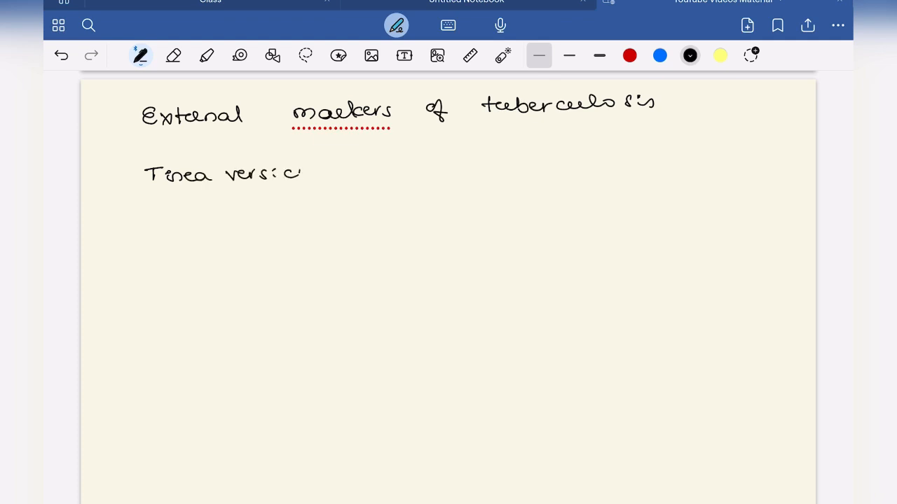
left_click_drag(302, 172, 347, 172)
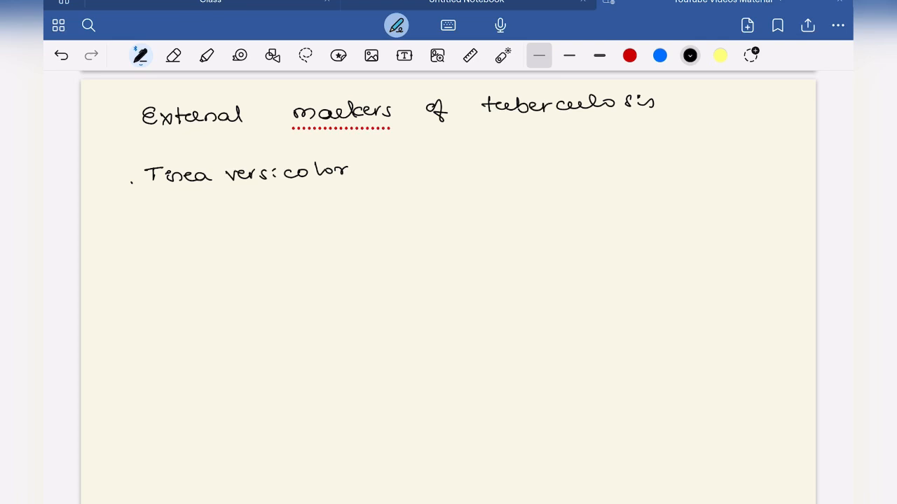
type("U")
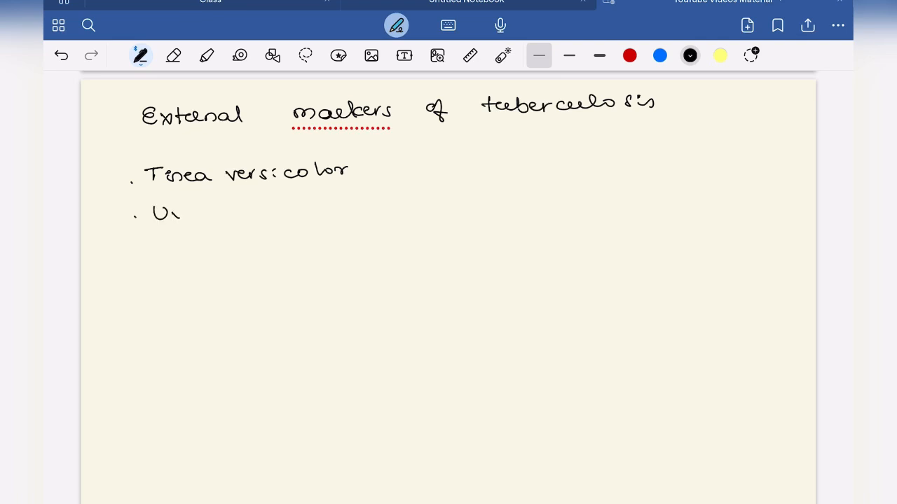
left_click_drag(179, 210, 221, 214)
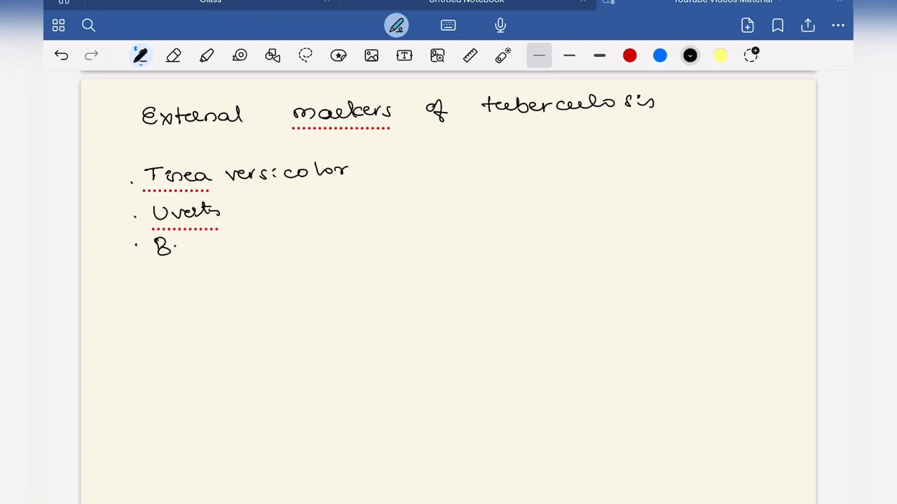
- Write Beaded vas deferens and Erythema nodosum bullets and begin a fifth bullet
left_click_drag(175, 242, 242, 242)
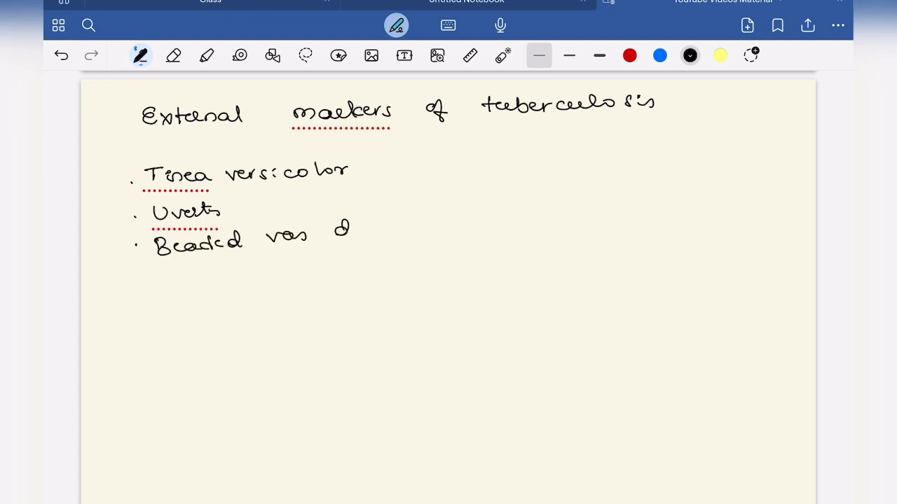
left_click_drag(336, 231, 427, 231)
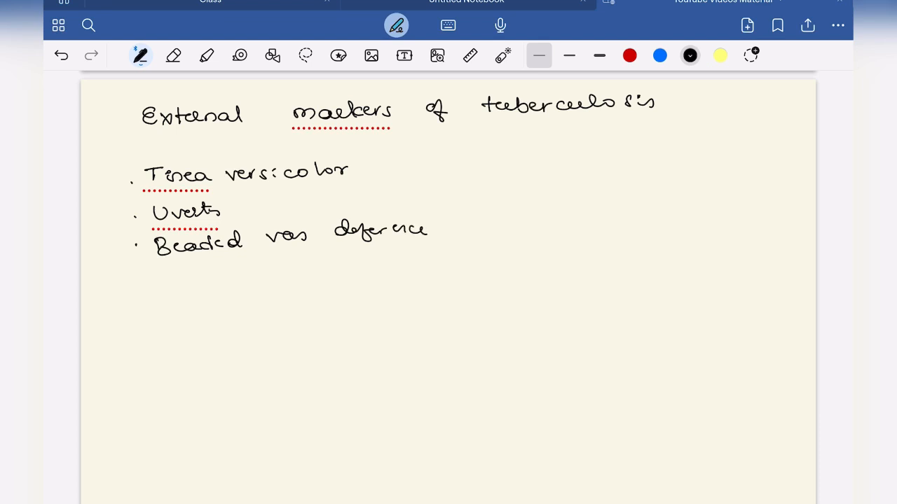
left_click(140, 287)
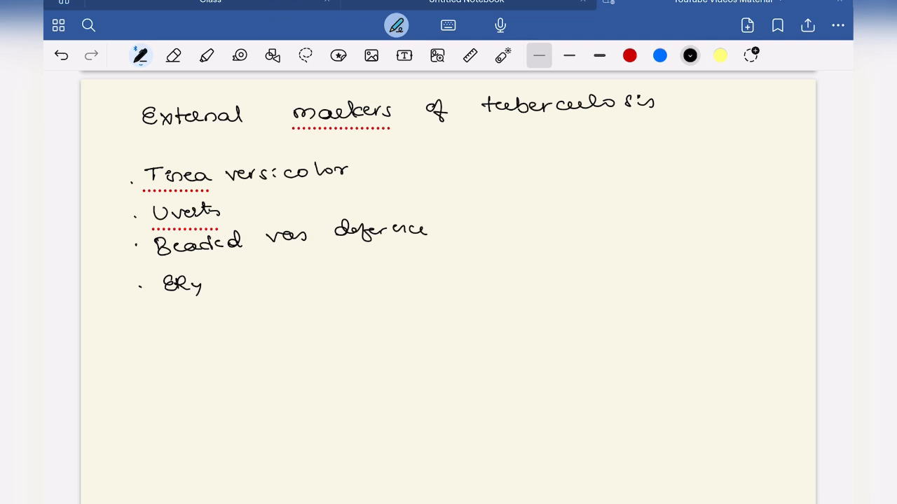
left_click_drag(203, 279, 257, 280)
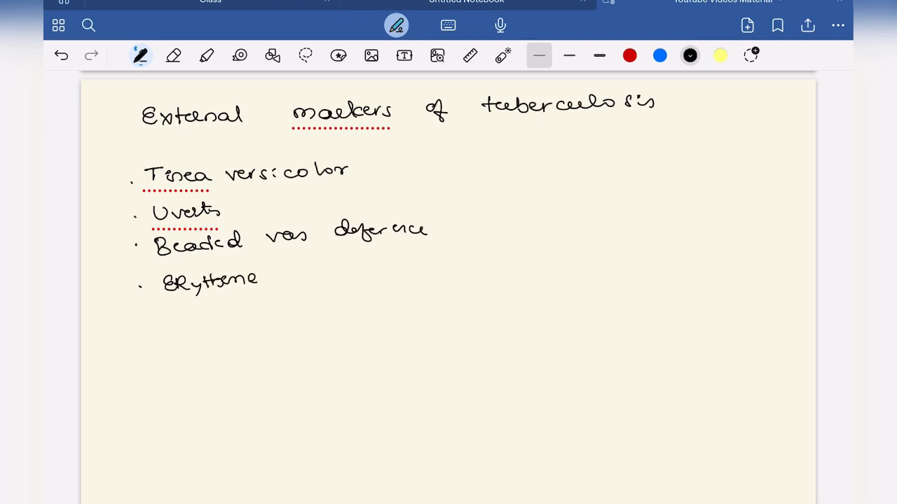
left_click_drag(287, 273, 340, 274)
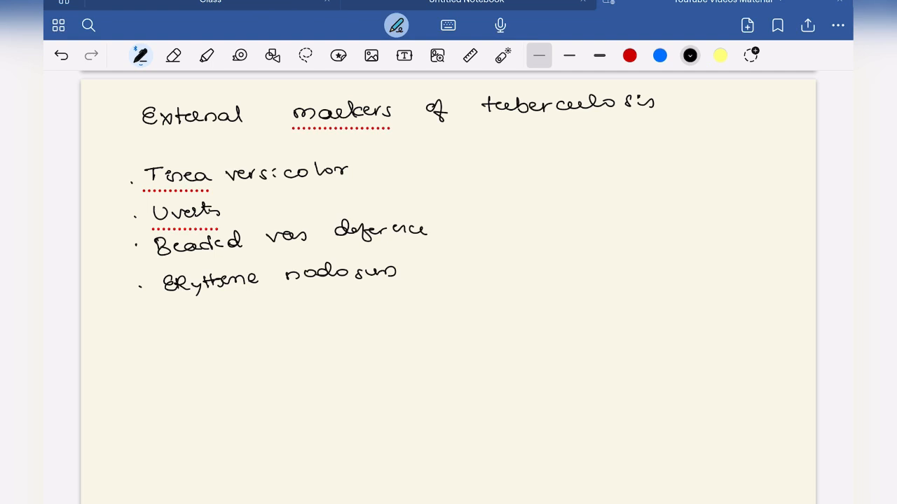
left_click_drag(165, 325, 217, 319)
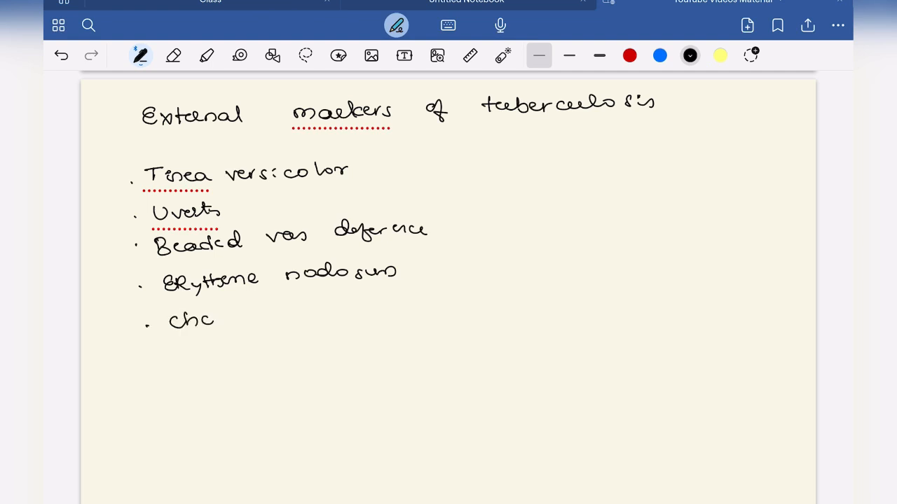
- Write choroid tubercle, Uveitis, Lupus vulgaris and Lymph nodes (matted) as bulleted entries
type("choroid tubercle")
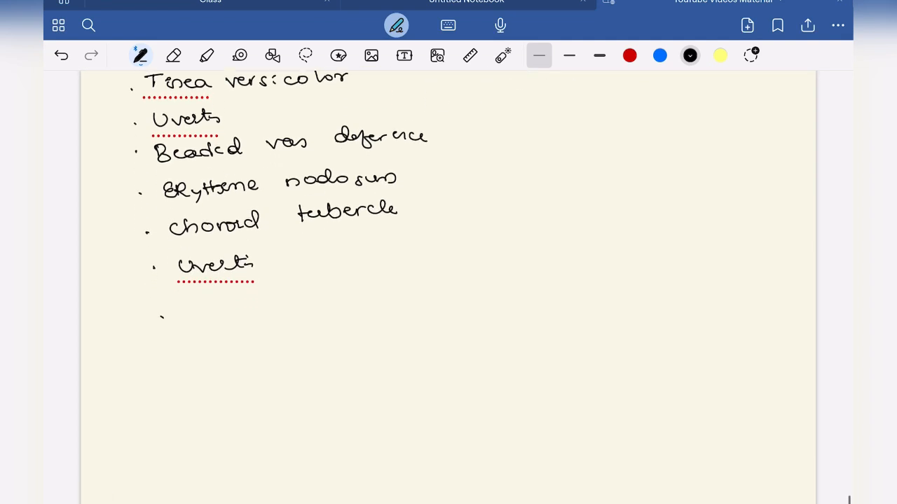
left_click_drag(181, 326, 189, 305)
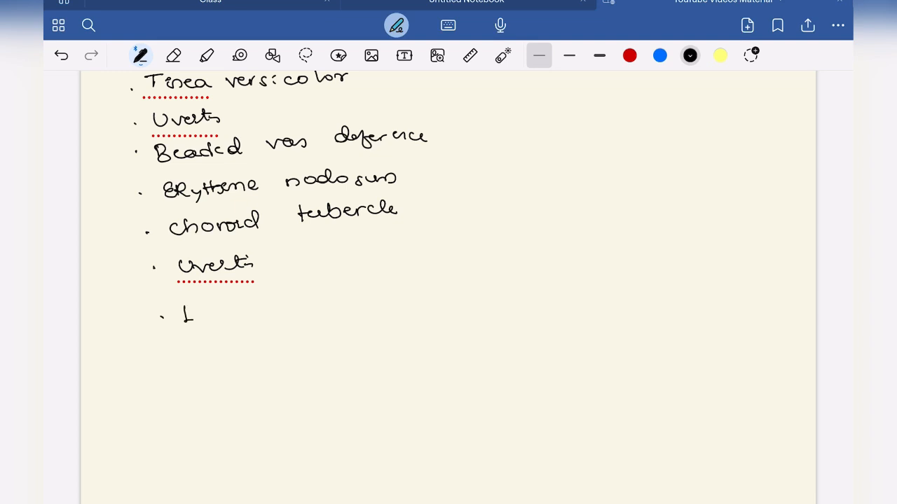
left_click_drag(189, 315, 262, 315)
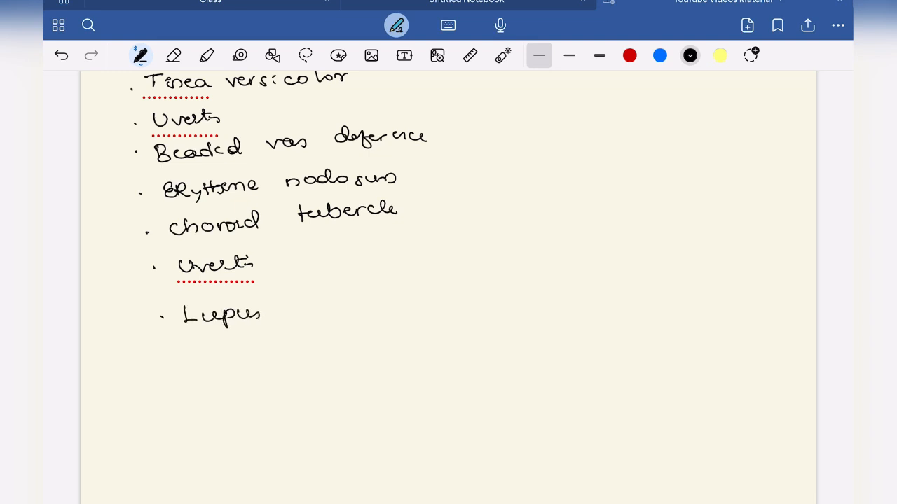
left_click_drag(283, 303, 375, 303)
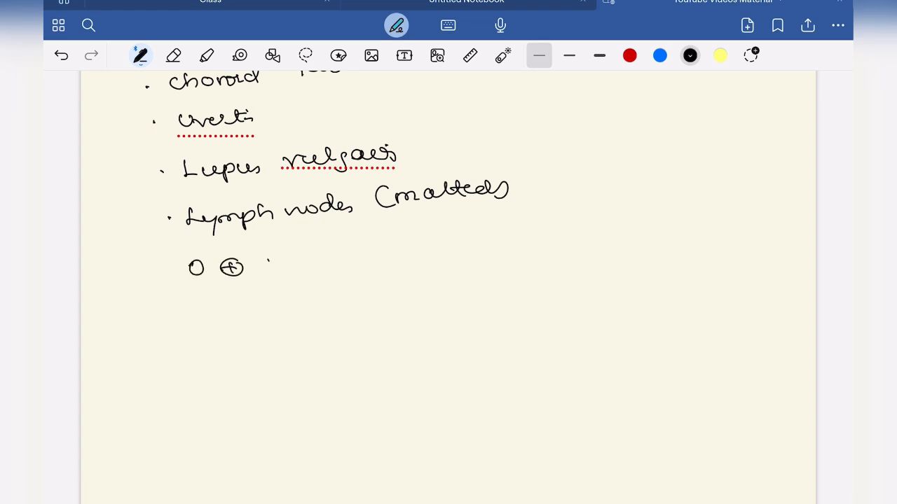
- Write the positive Mantoux test line and Sinuses below it
left_click_drag(267, 263, 315, 258)
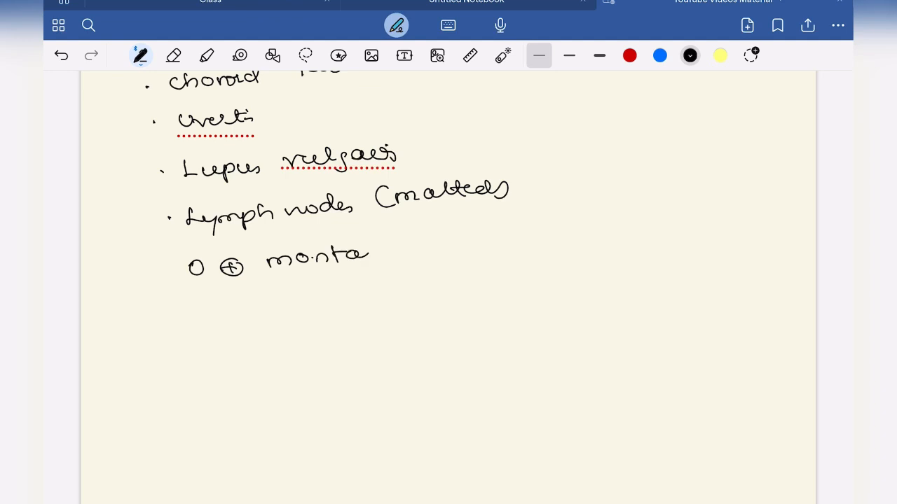
left_click_drag(413, 245, 462, 248)
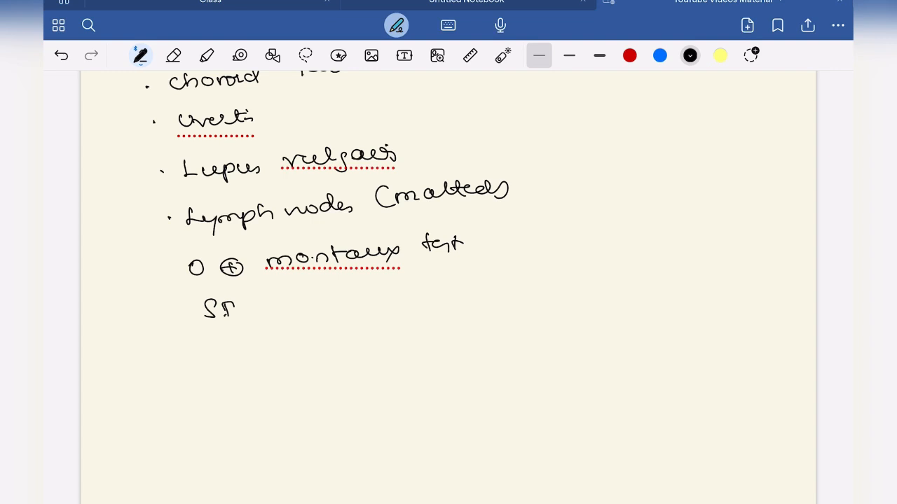
left_click_drag(224, 316, 290, 305)
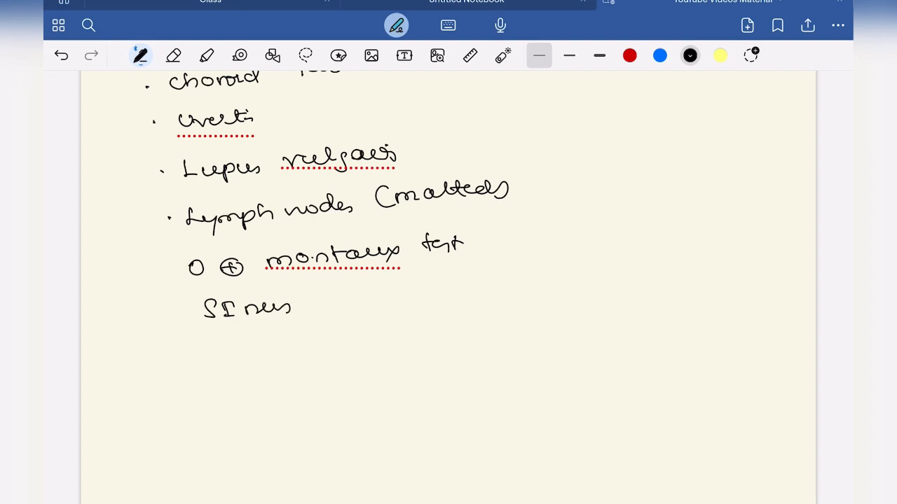
scroll("down", 3)
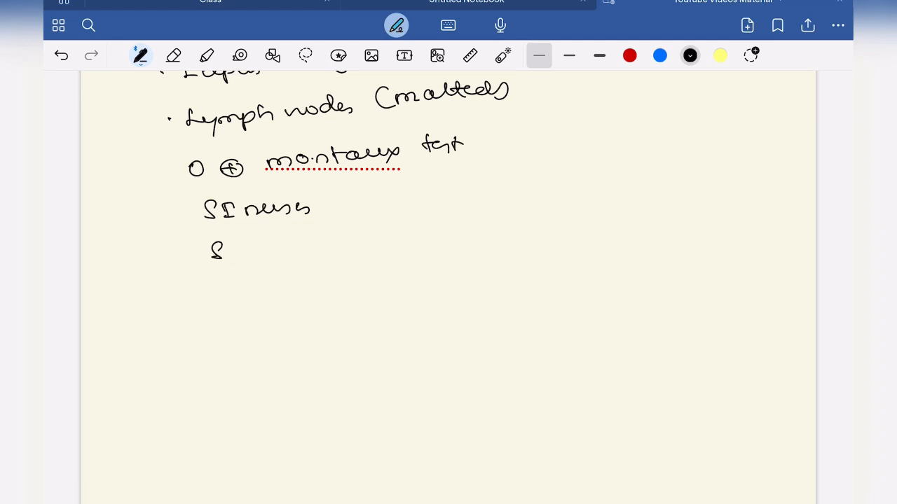
- Write Scrofuloderma and close the list with a drawn underline
left_click_drag(231, 253, 277, 252)
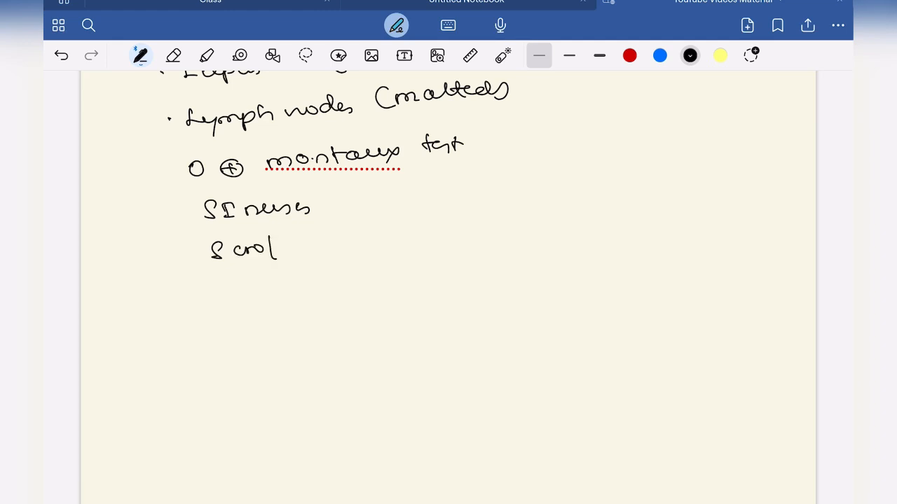
left_click_drag(280, 245, 354, 242)
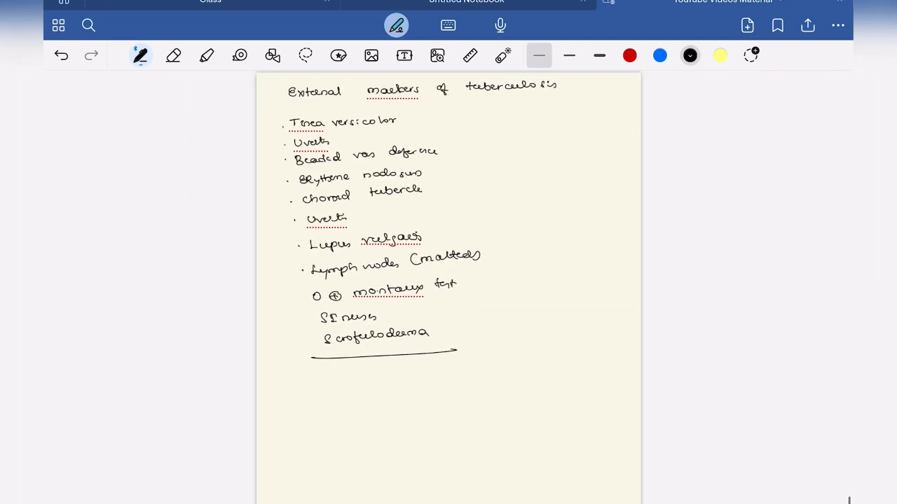
scroll("down", 3)
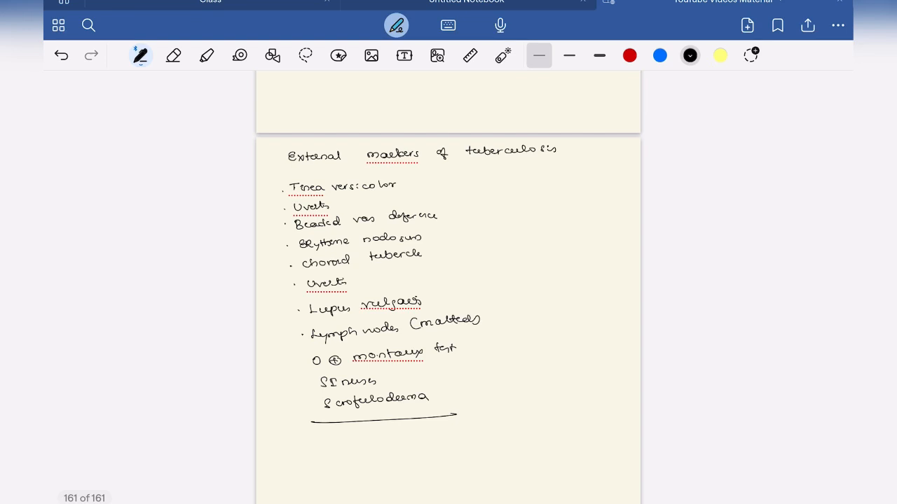